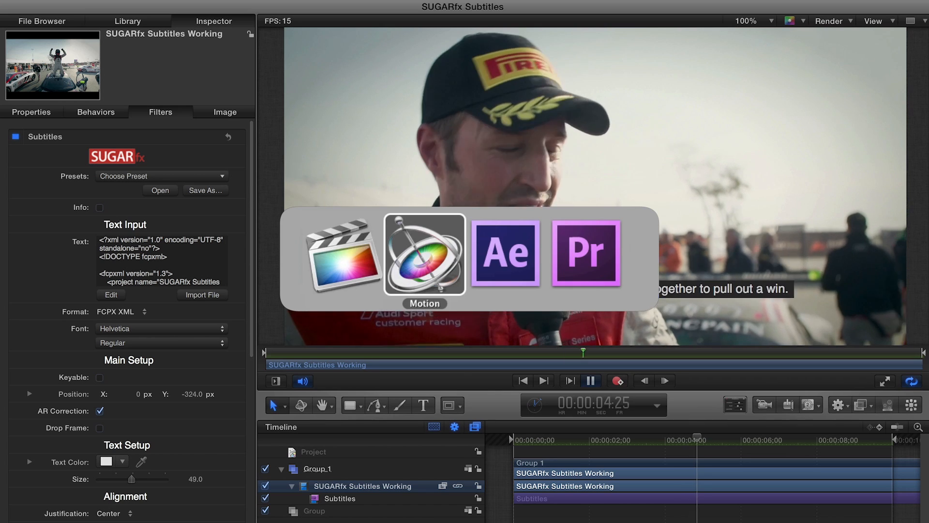
Switch to Premiere Pro showing the Effects panel beside the Nested Sequence 01 timeline.
left_click(505, 254)
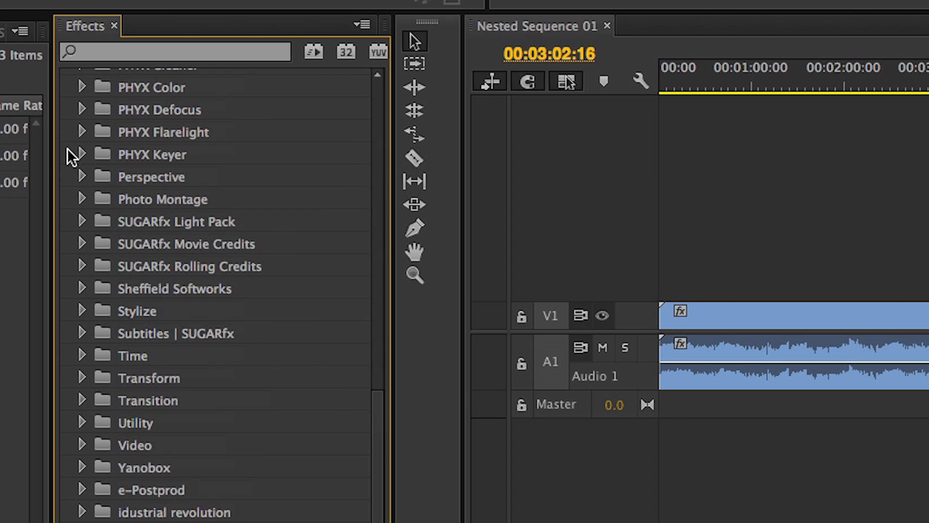
Expand the Subtitles | SUGARfx effect folder in the Effects panel.
left_click(83, 333)
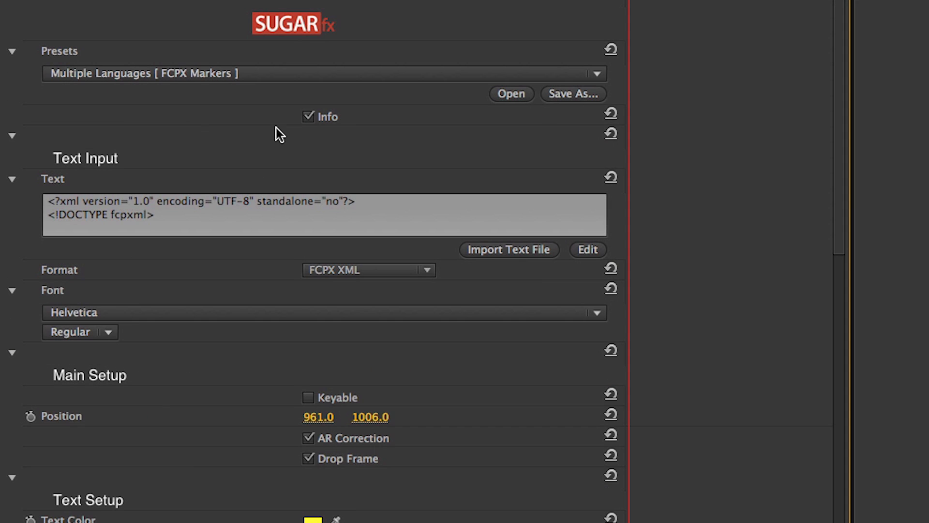
mouse_move(341, 138)
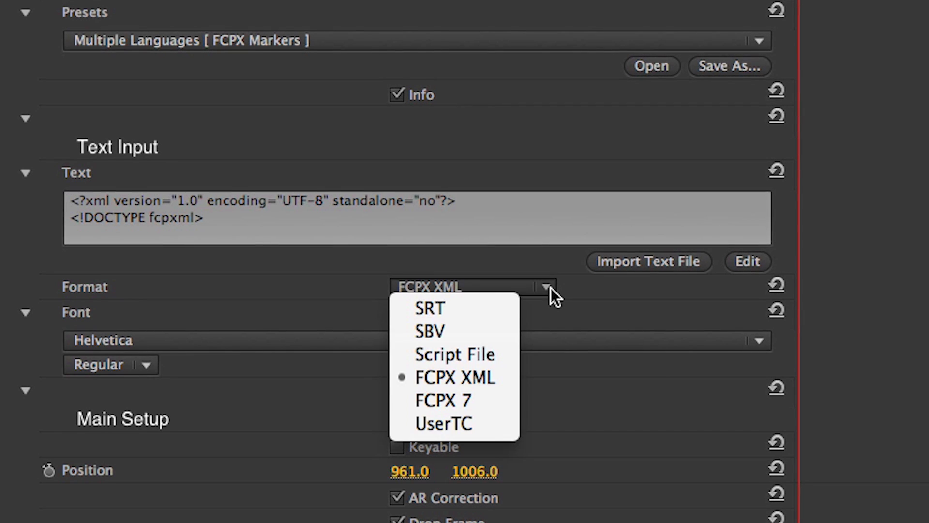
mouse_move(505, 336)
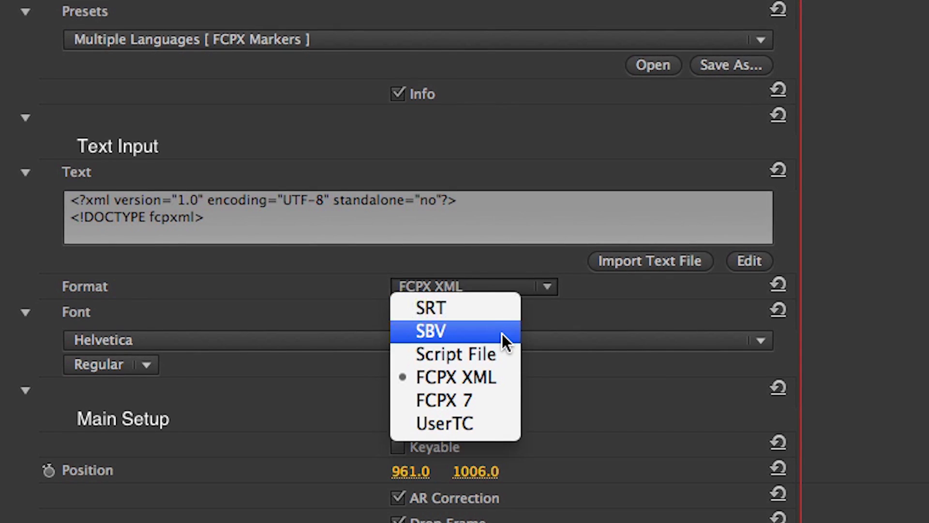
mouse_move(493, 422)
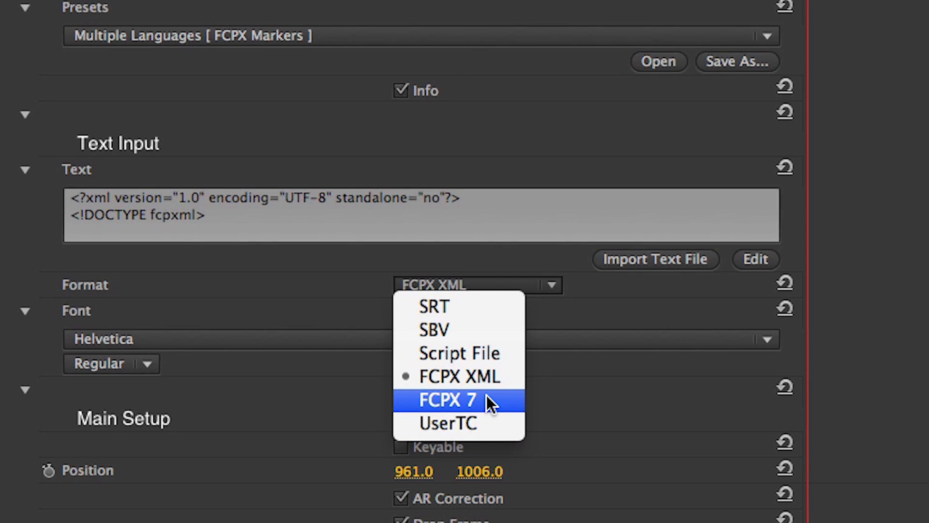
mouse_move(524, 383)
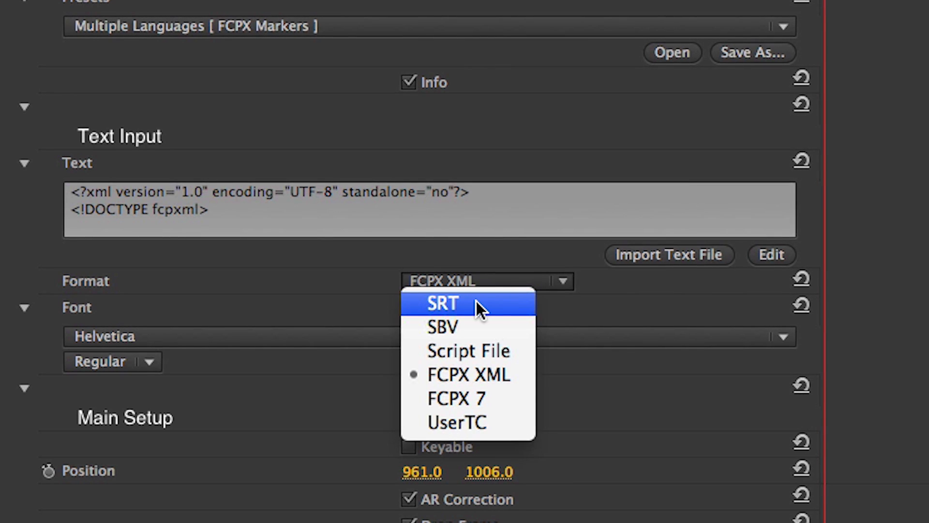
mouse_move(478, 387)
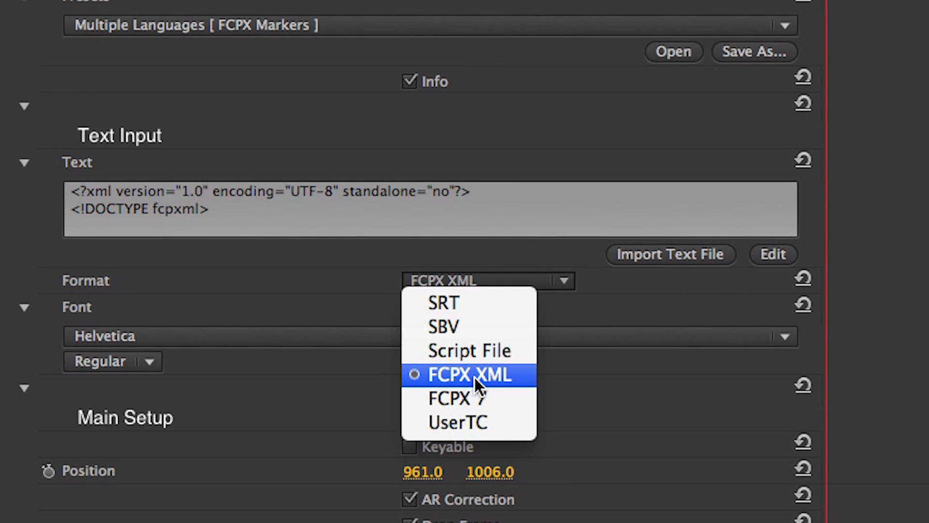
left_click(470, 374)
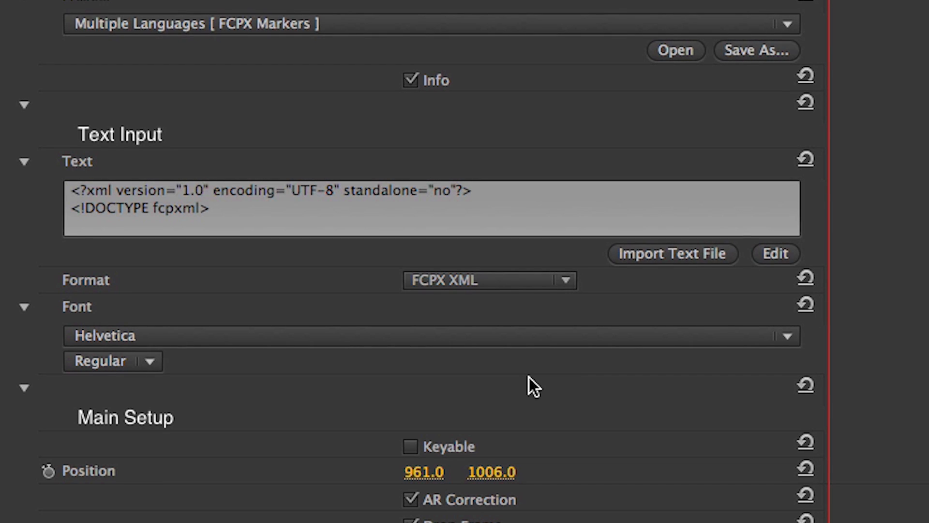
View the SUGARfx Subtitles product documentation page from the logo in Effect Controls.
key("cmd+tab")
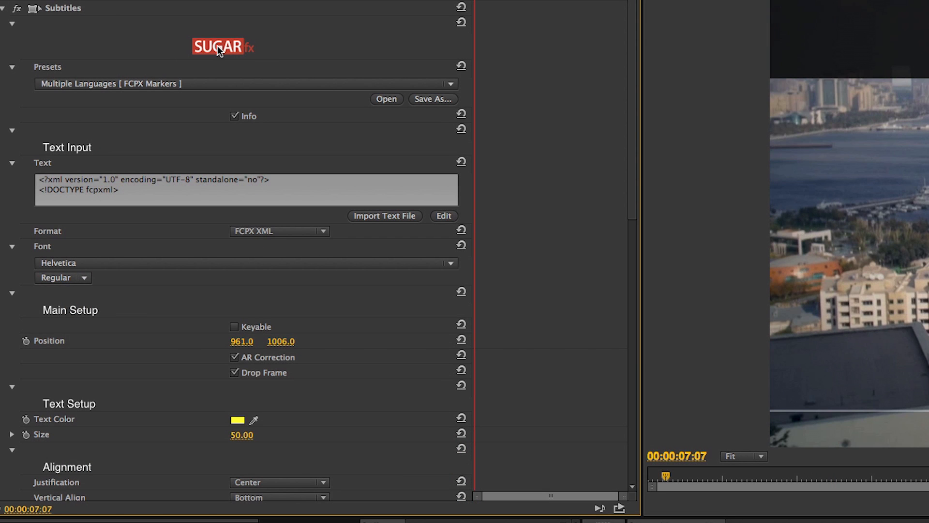
left_click(221, 47)
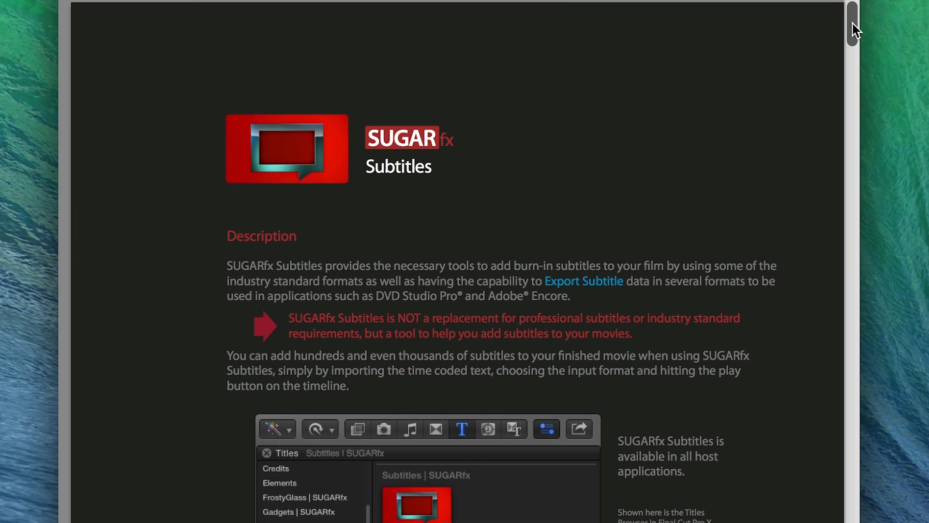
scroll("down", 3)
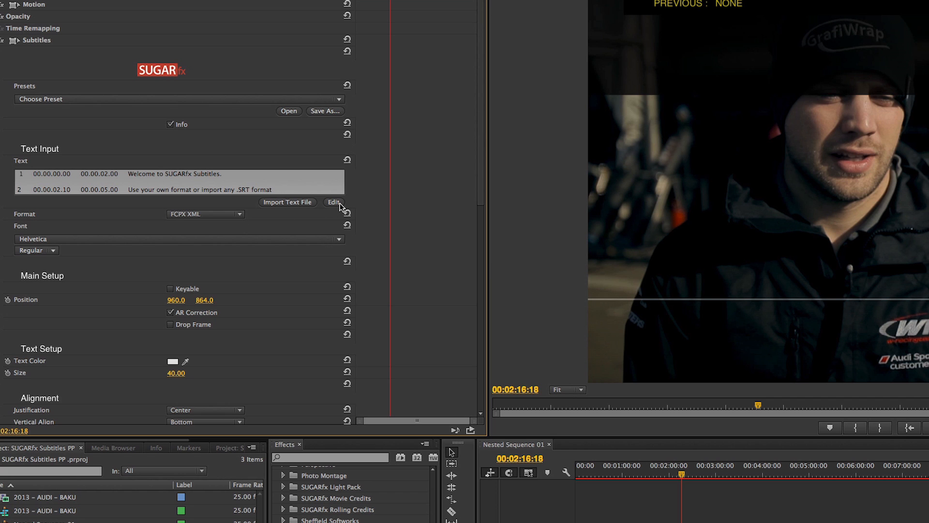
Import the FCPX XML subtitle file to replace the sample subtitle text.
left_click(332, 201)
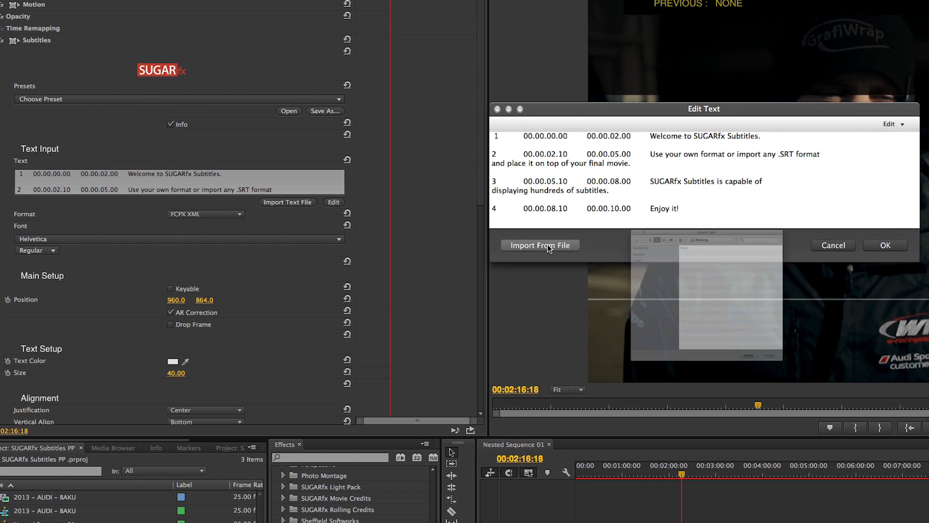
left_click(540, 245)
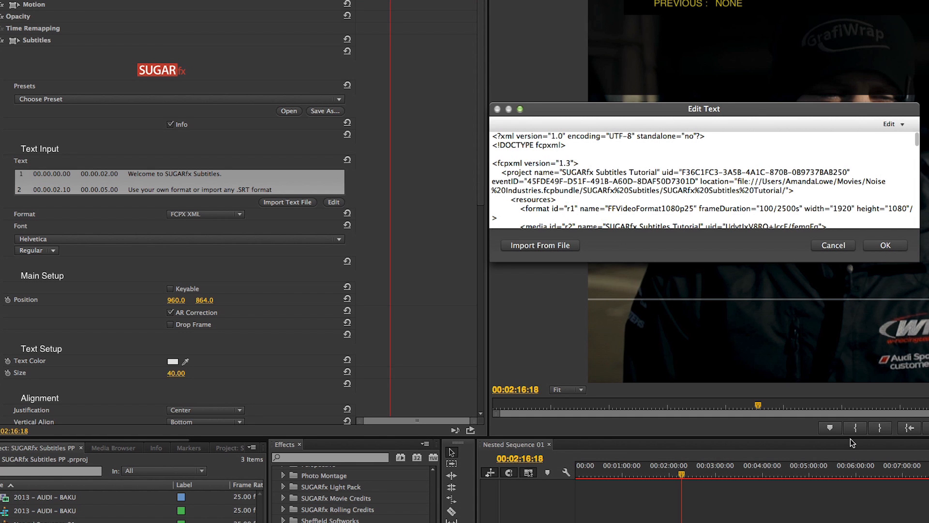
left_click(884, 245)
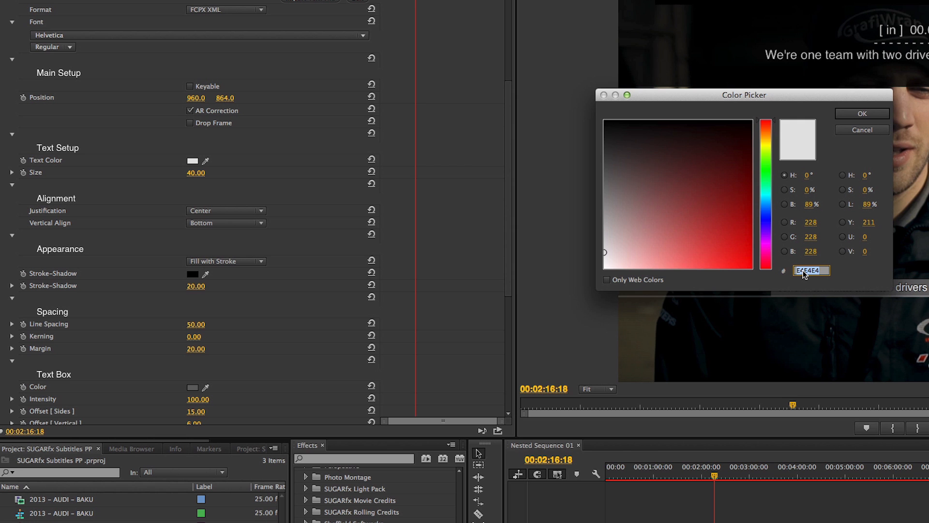
Confirm yellow as the subtitle Text Color in the Color Picker.
left_click(861, 114)
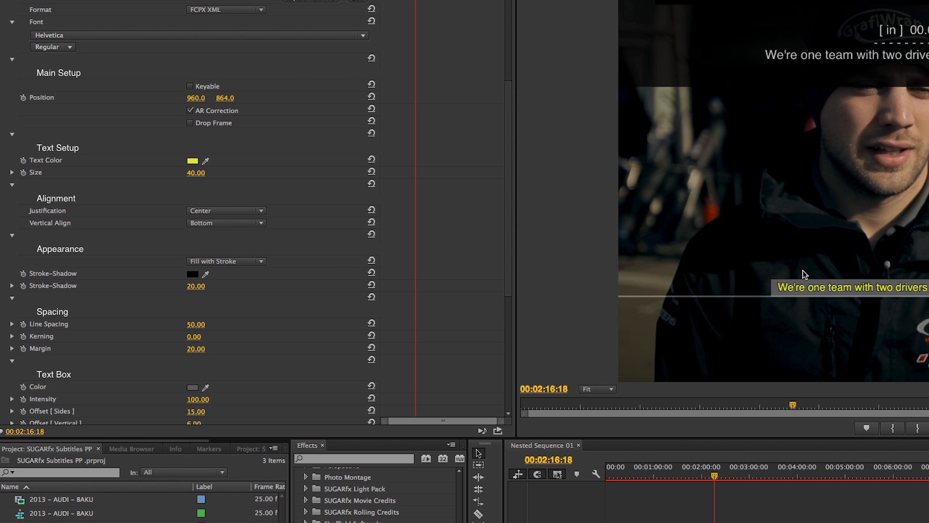